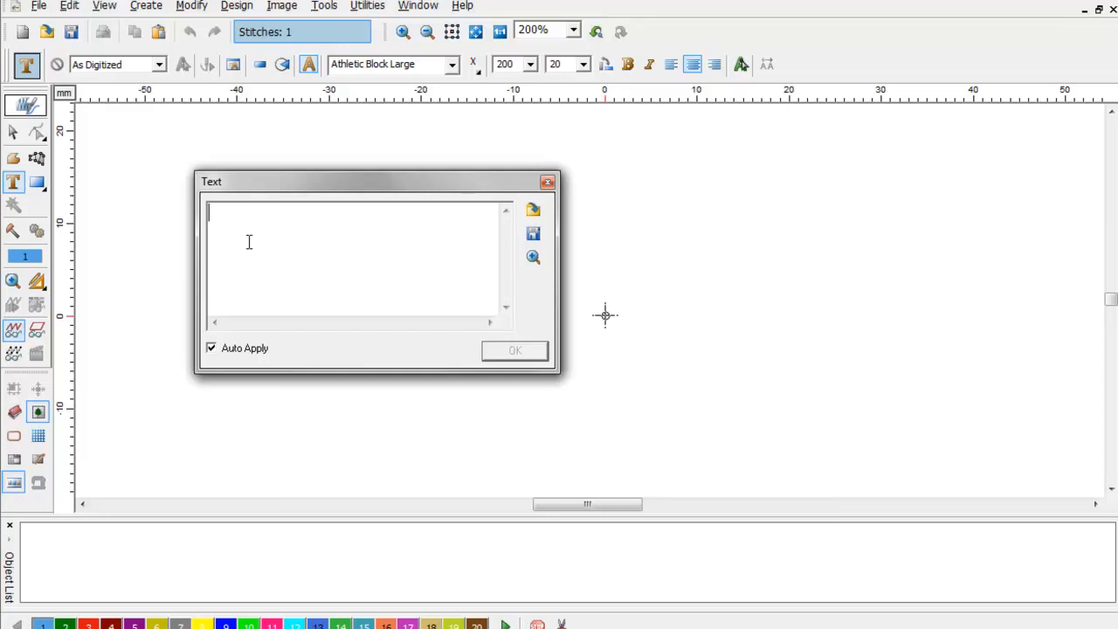
Enter the word COMPUCON as Athletic Block Large lettering and fit it in view.
text(C)
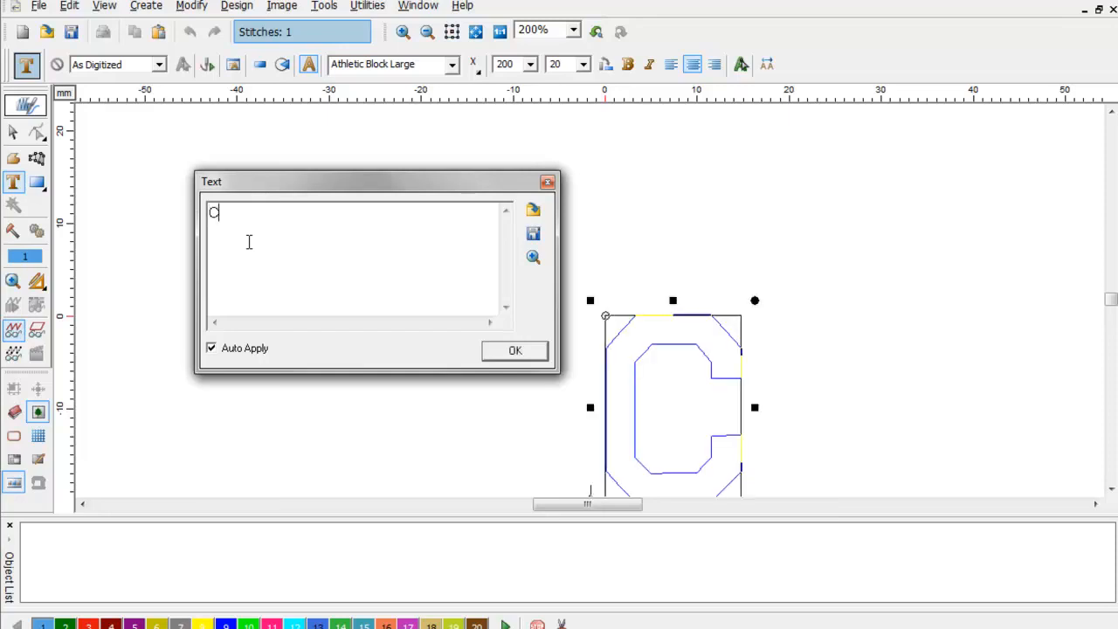
text(OMPUCON)
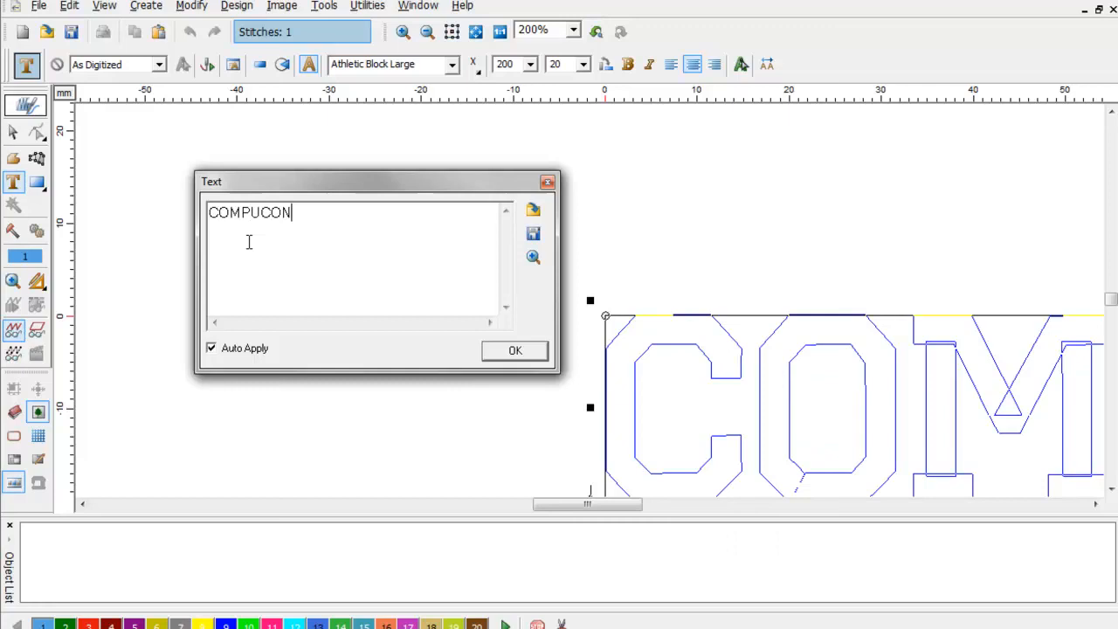
click(514, 349)
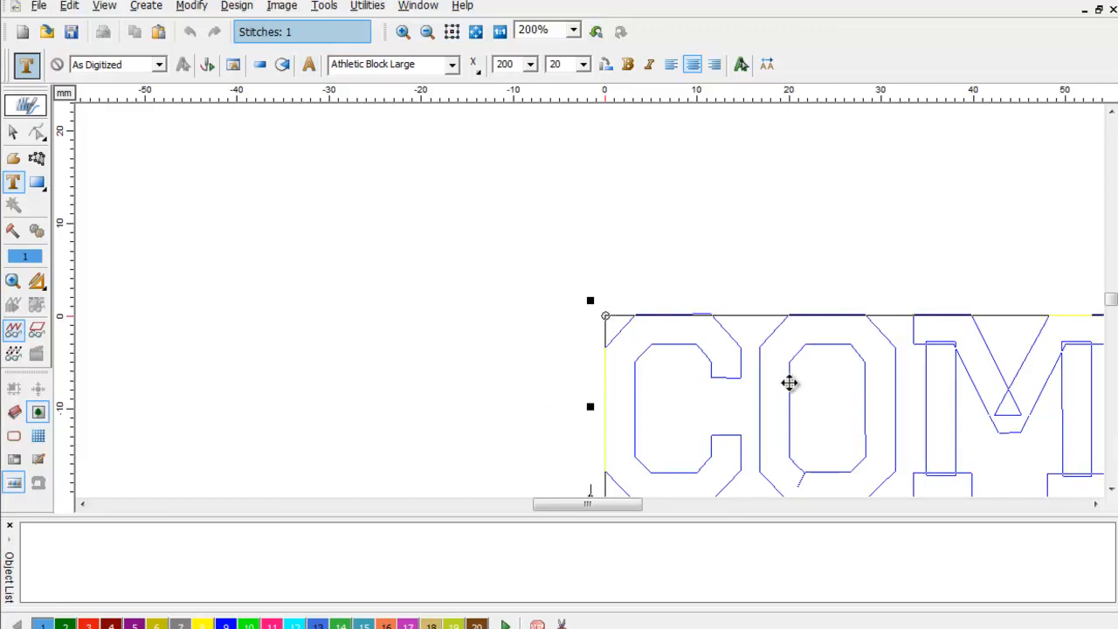
click(475, 32)
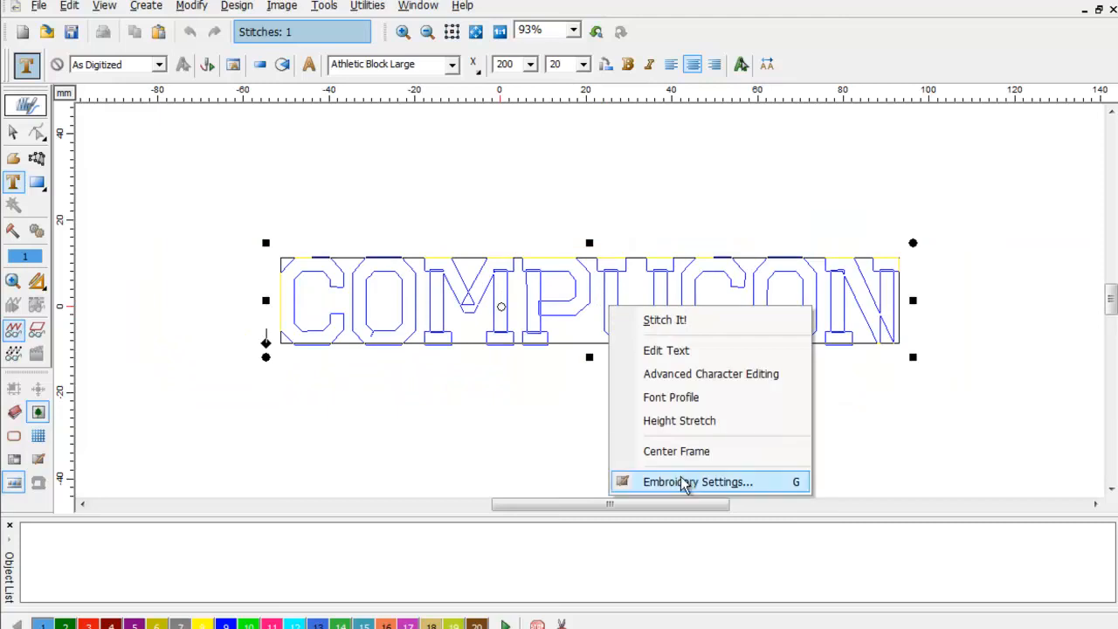
Apply a blue fill with a green satin outline on Layer 1, generating 7,750 stitches.
click(697, 482)
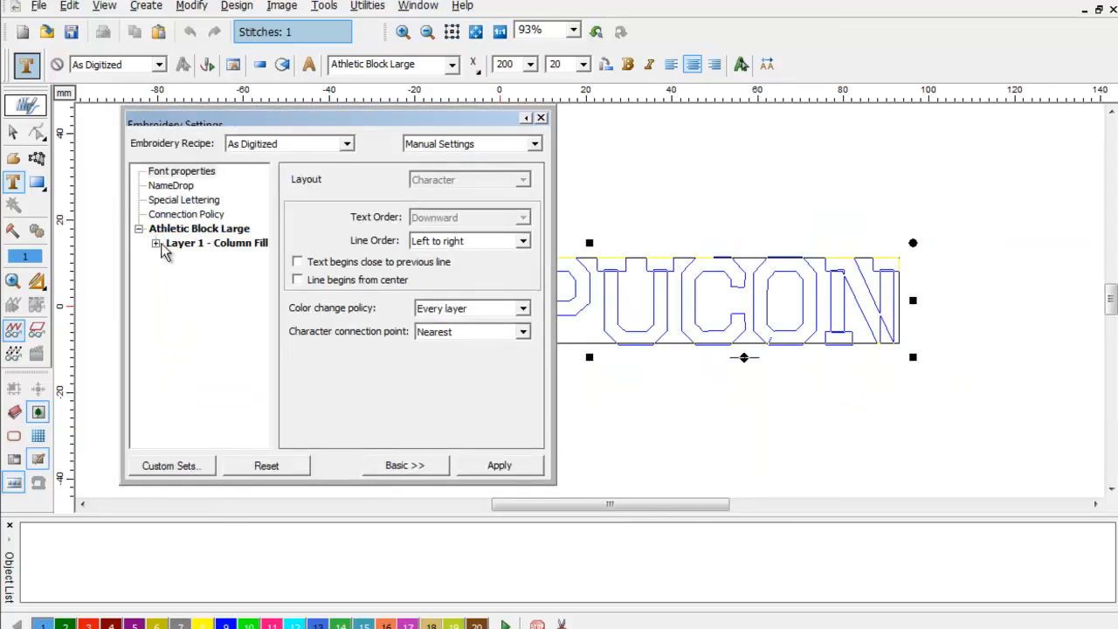
click(156, 242)
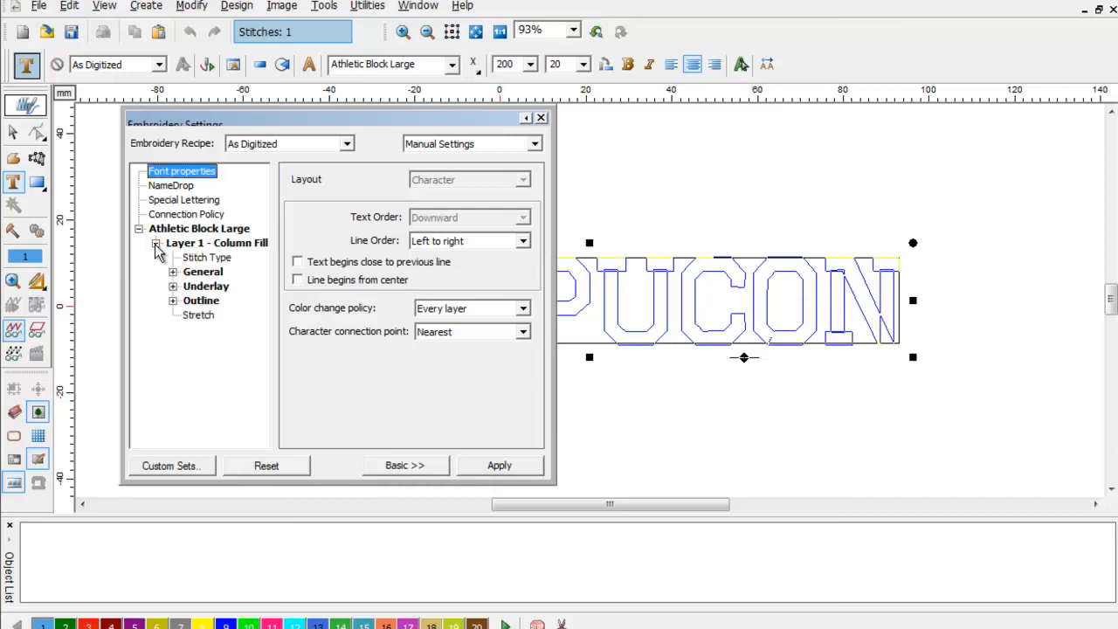
click(201, 300)
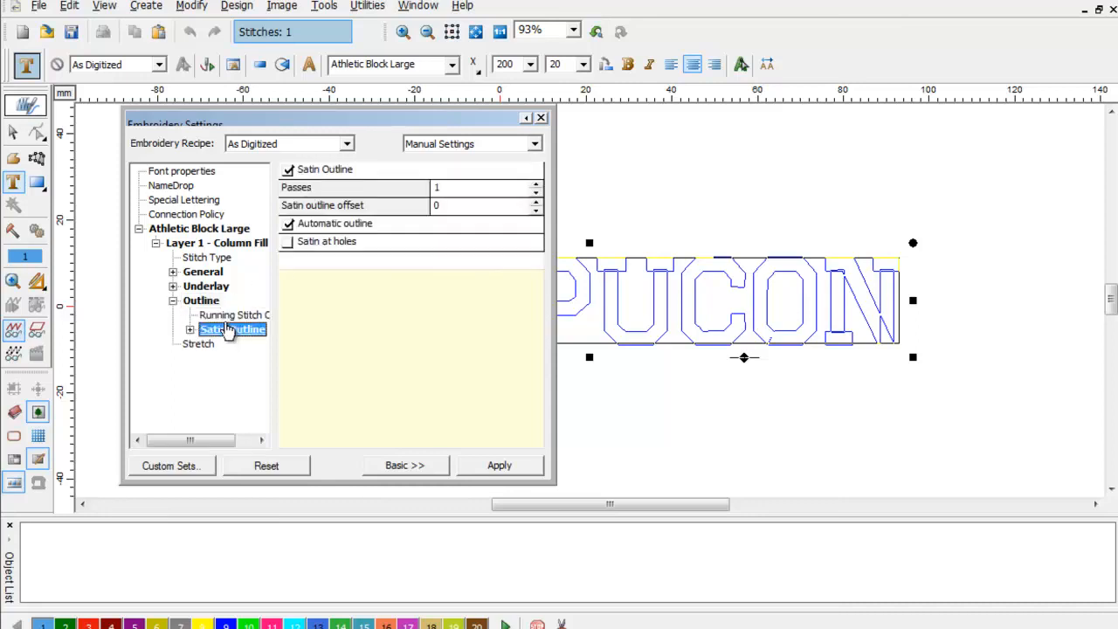
click(190, 329)
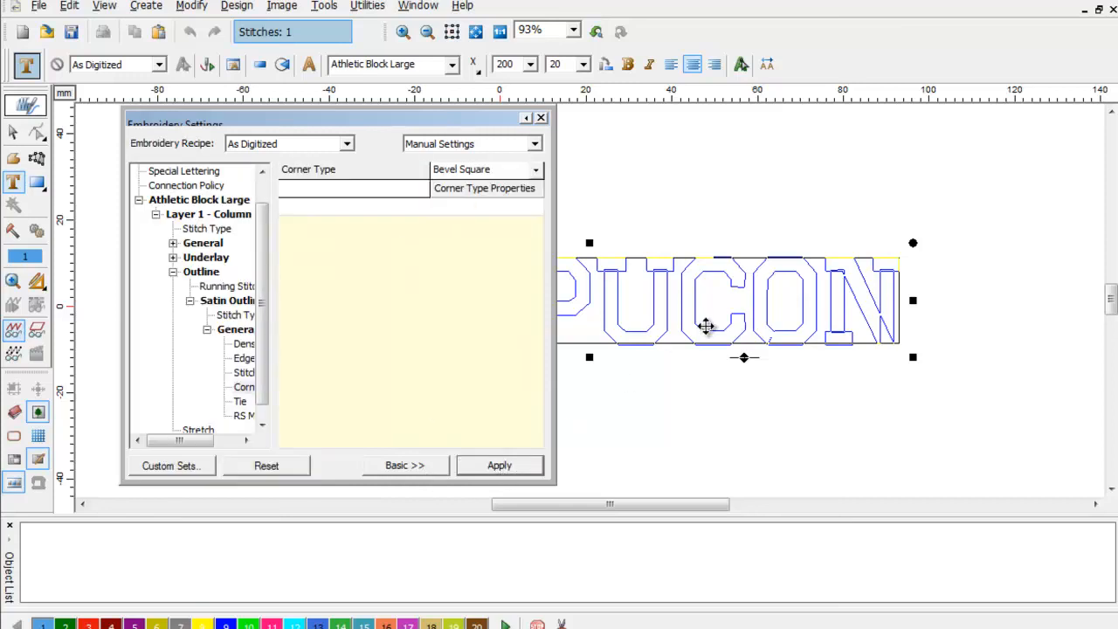
click(500, 465)
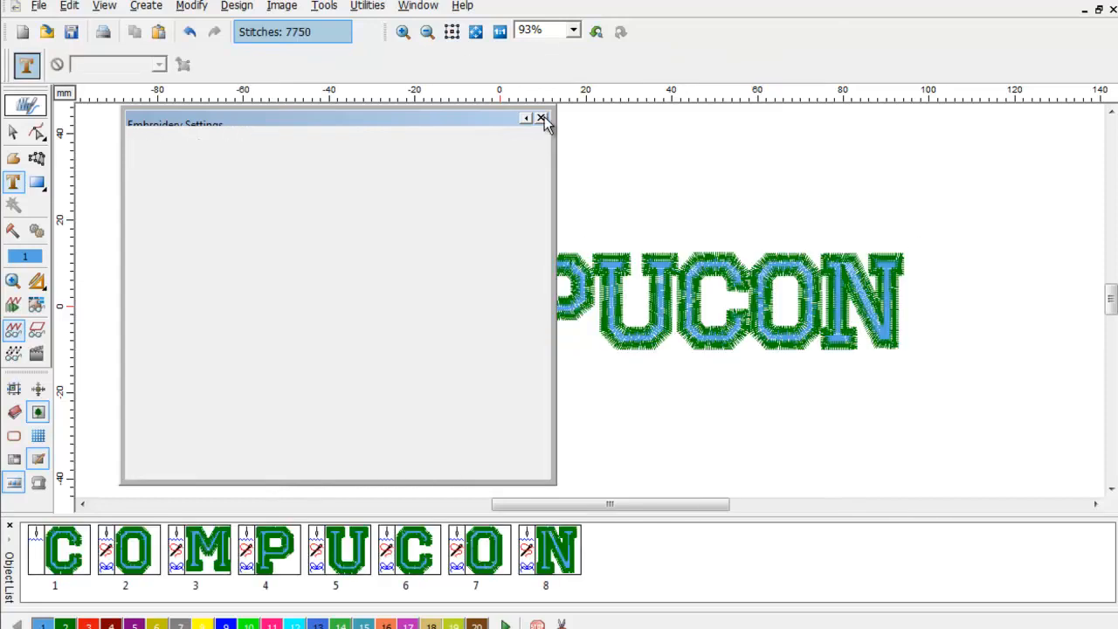
Close the Embroidery Settings to reveal the blue, green-outlined COMPUCON embroidery.
click(542, 118)
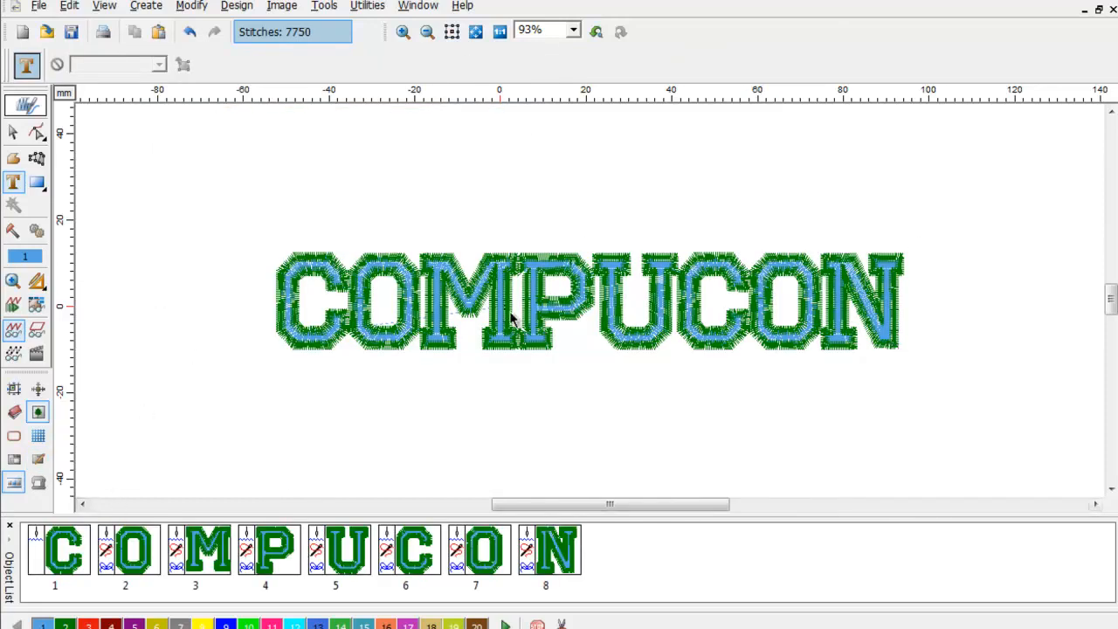
mouse_move(310, 318)
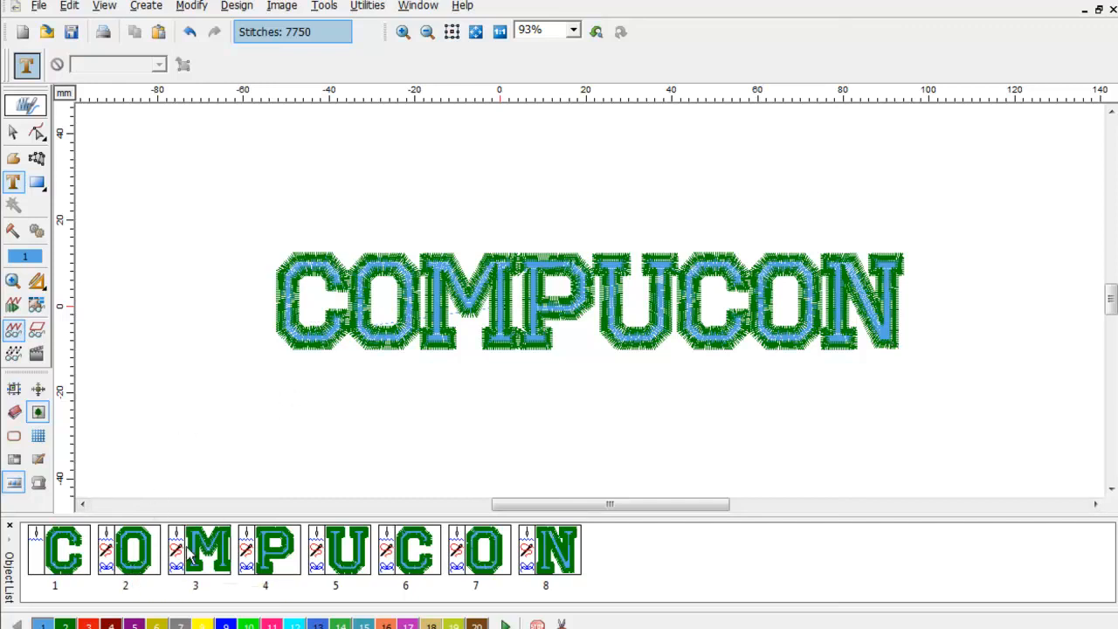
mouse_move(614, 575)
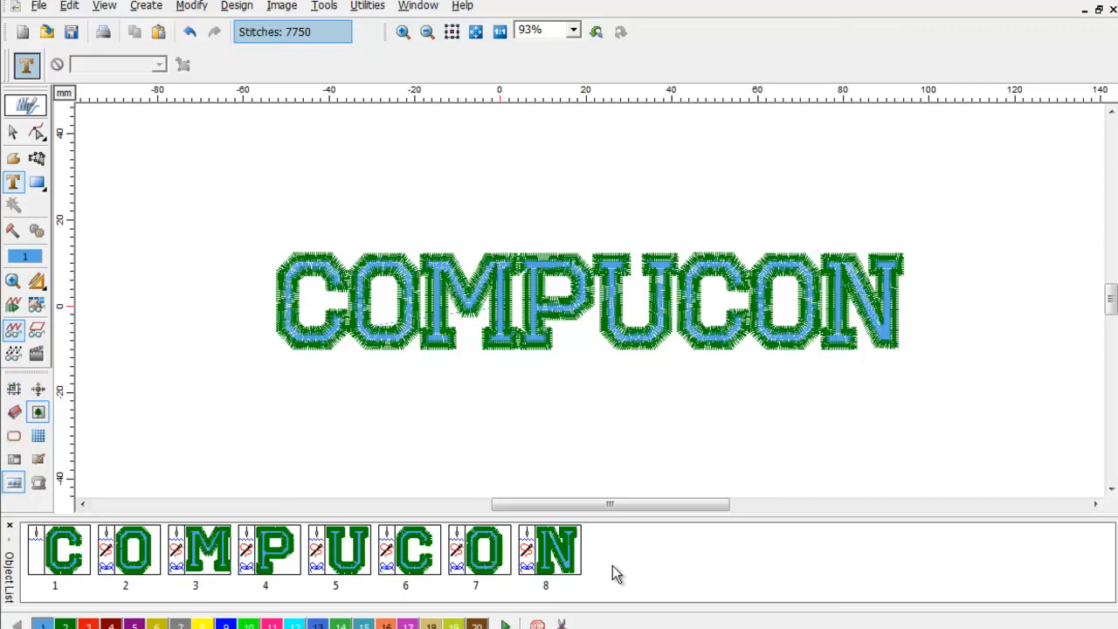
mouse_move(898, 342)
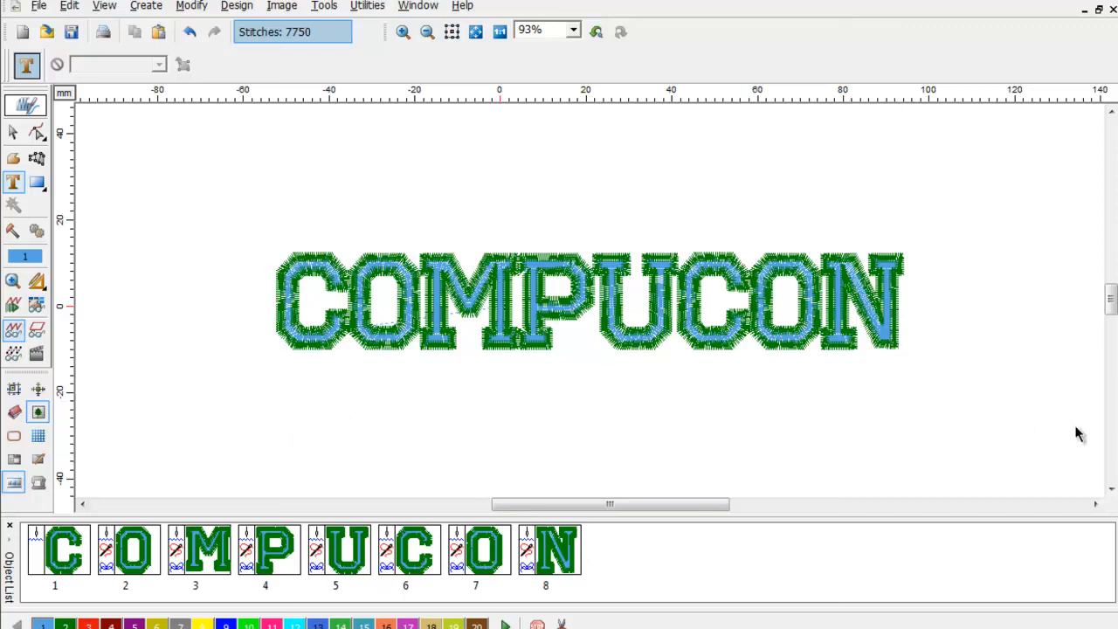
mouse_move(293, 395)
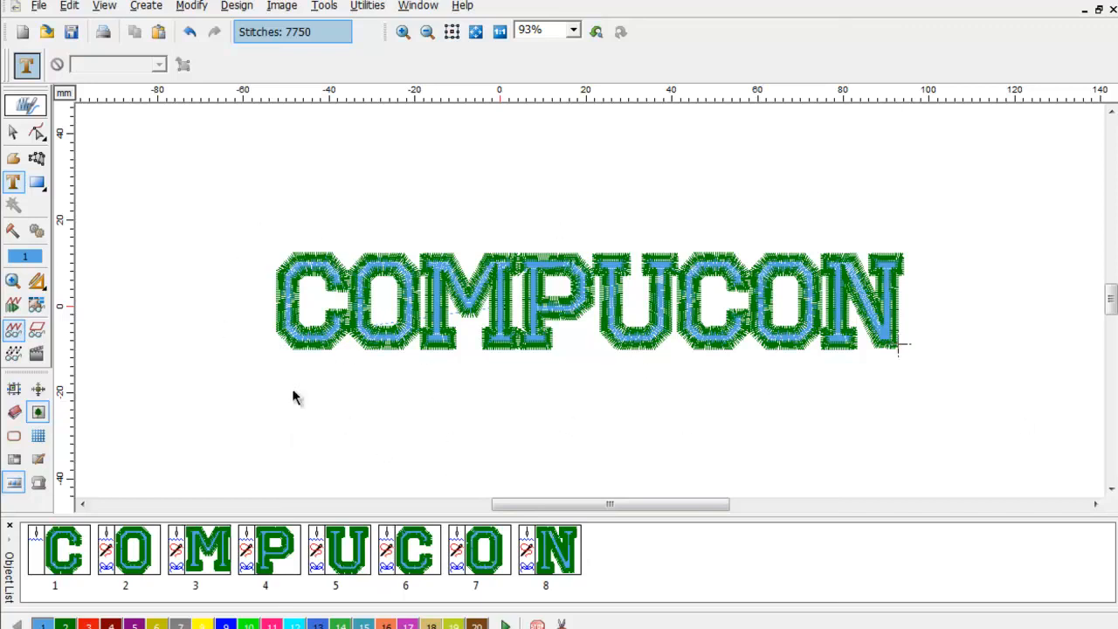
mouse_move(304, 328)
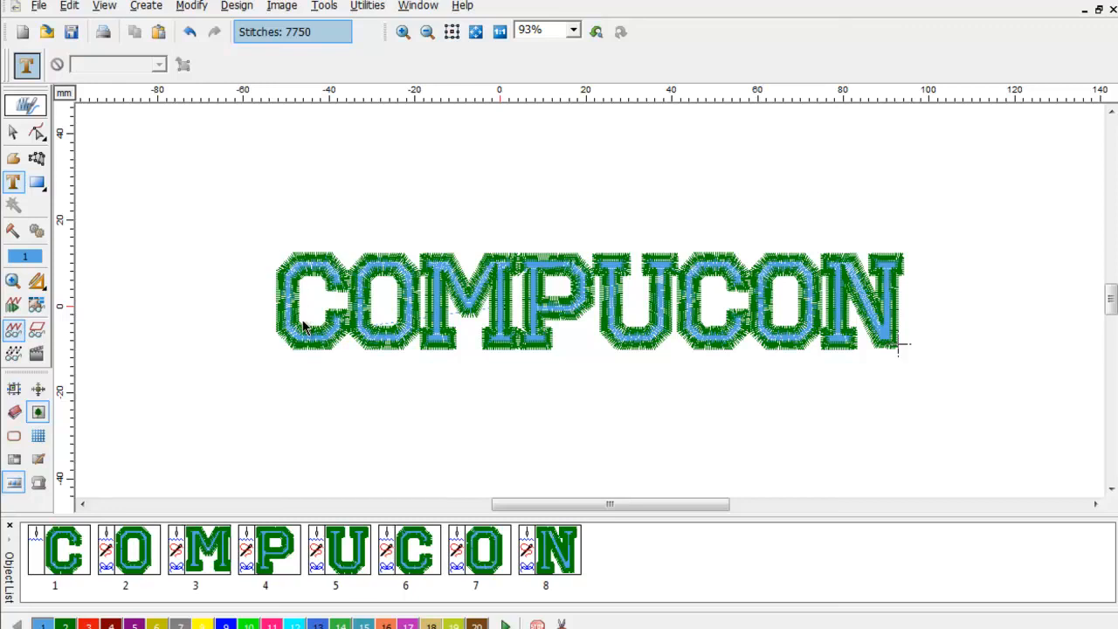
mouse_move(559, 294)
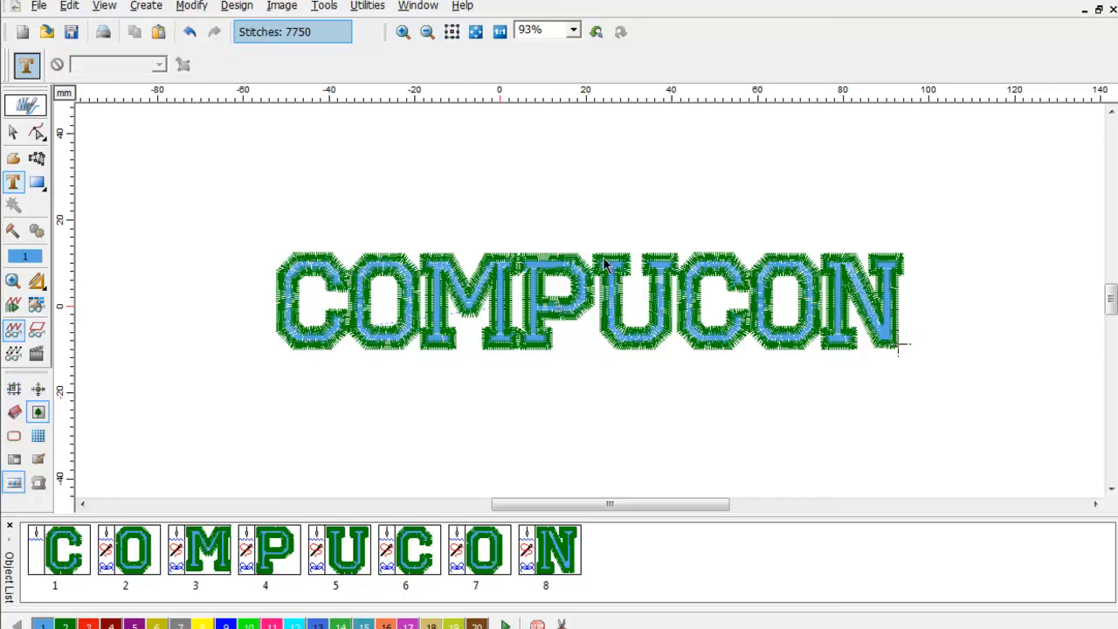
mouse_move(742, 266)
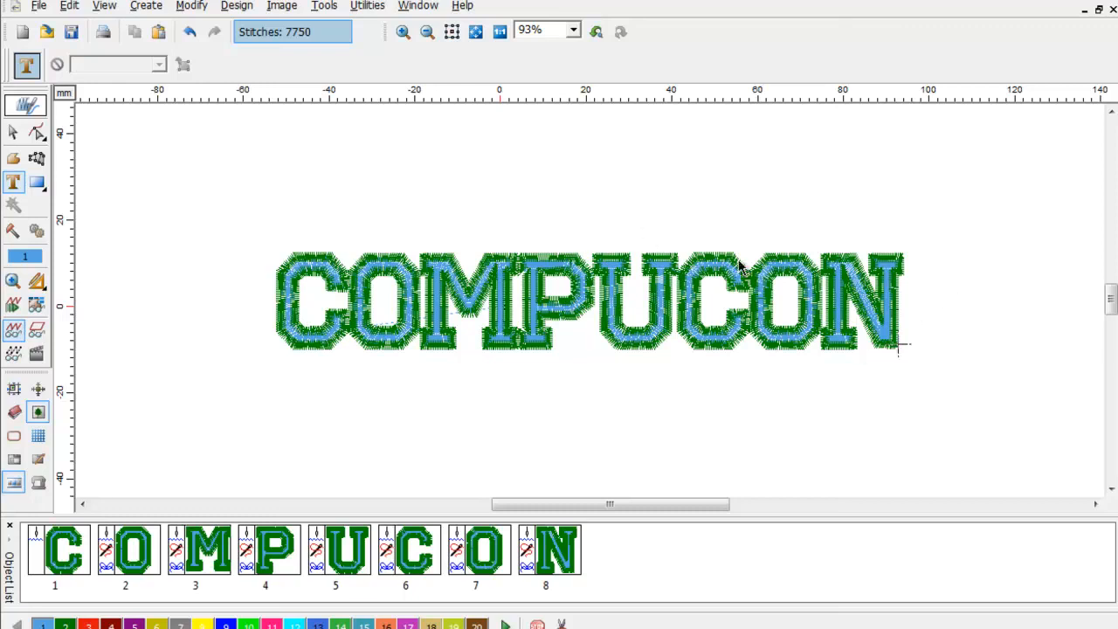
mouse_move(742, 283)
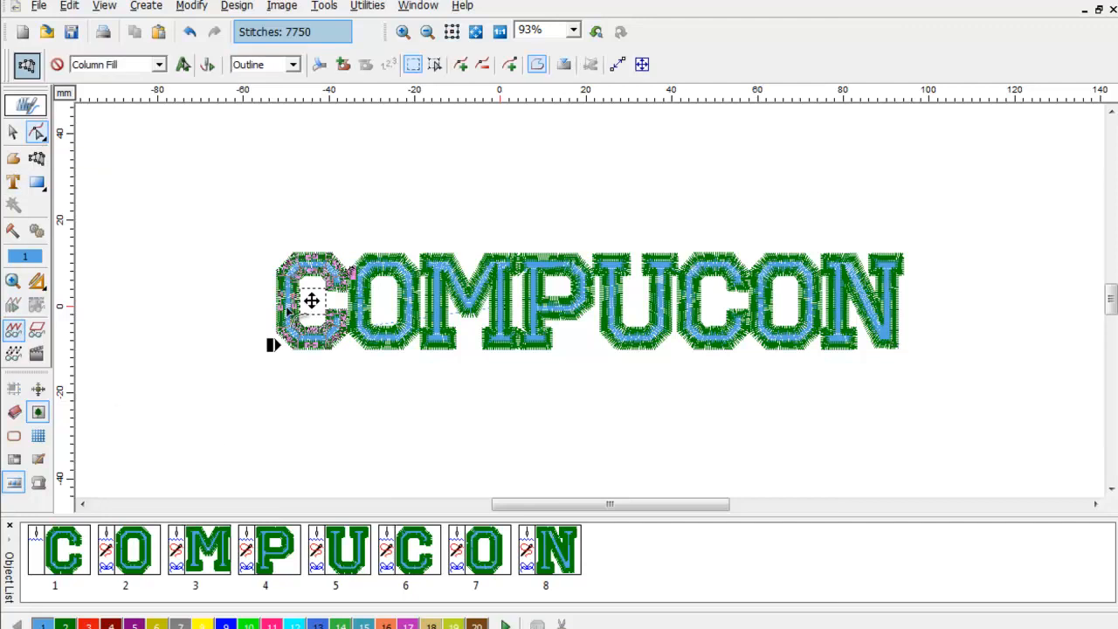
Split the COMPUCON lettering into eight separate character blocks.
right_click(311, 300)
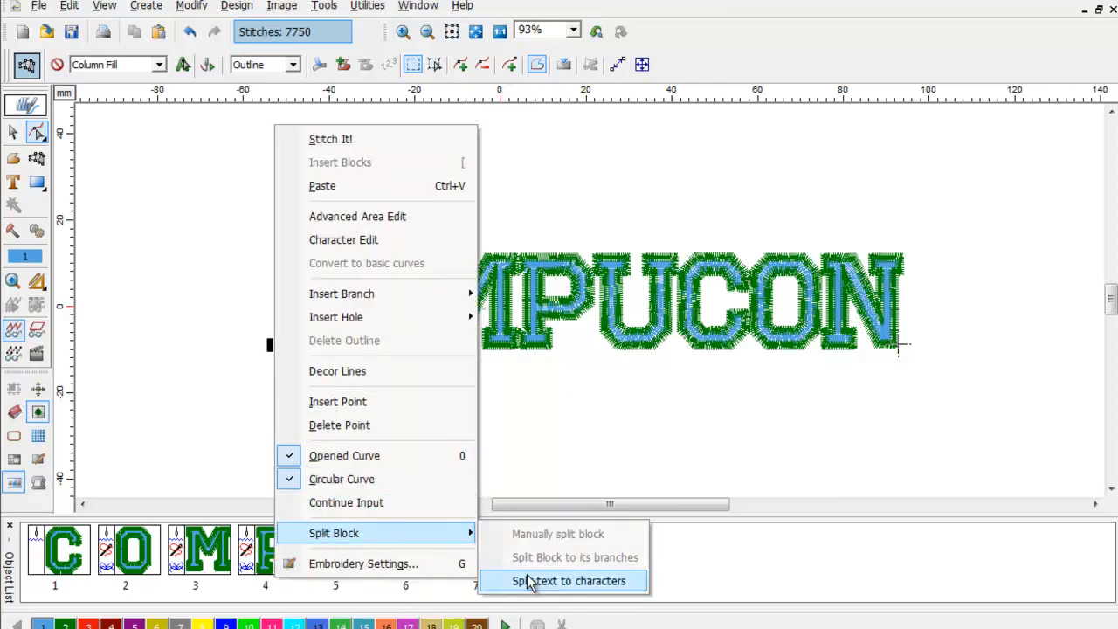
click(570, 580)
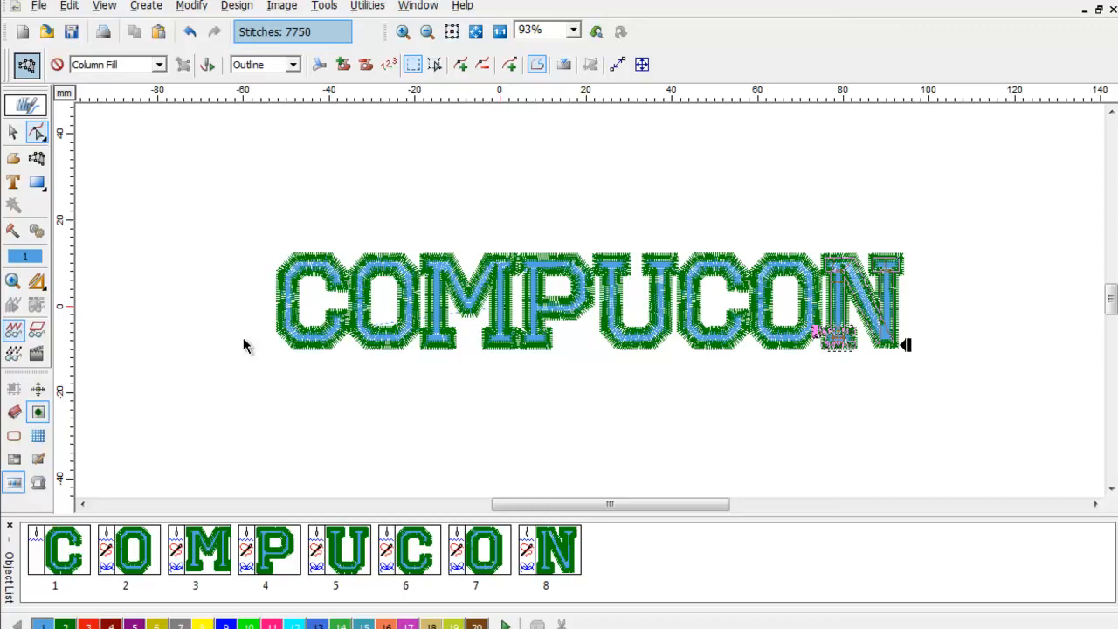
mouse_move(305, 288)
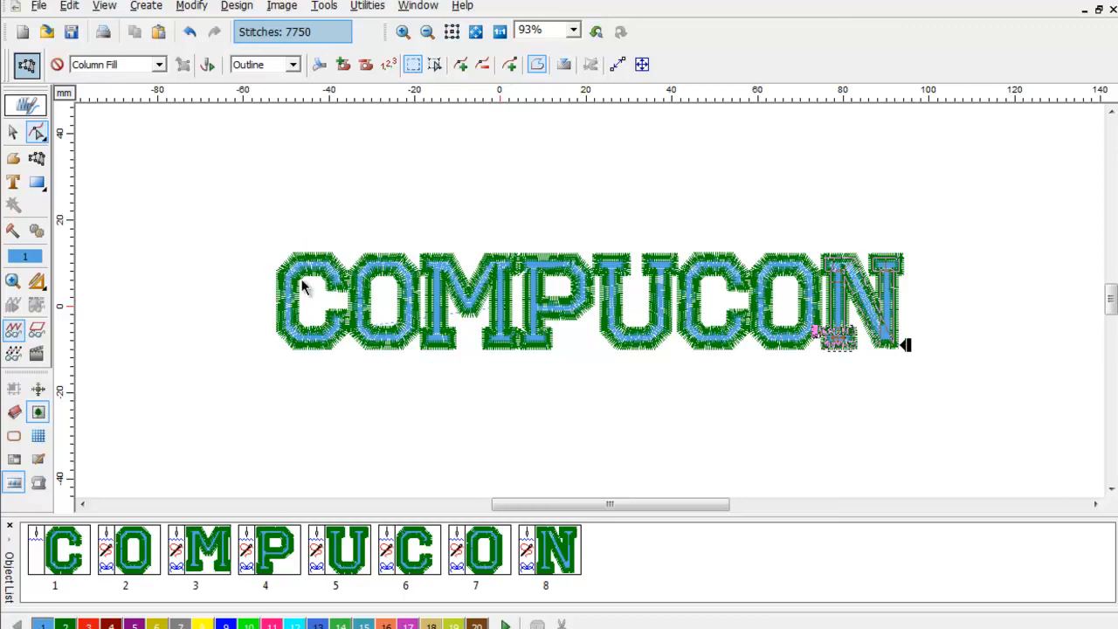
mouse_move(900, 343)
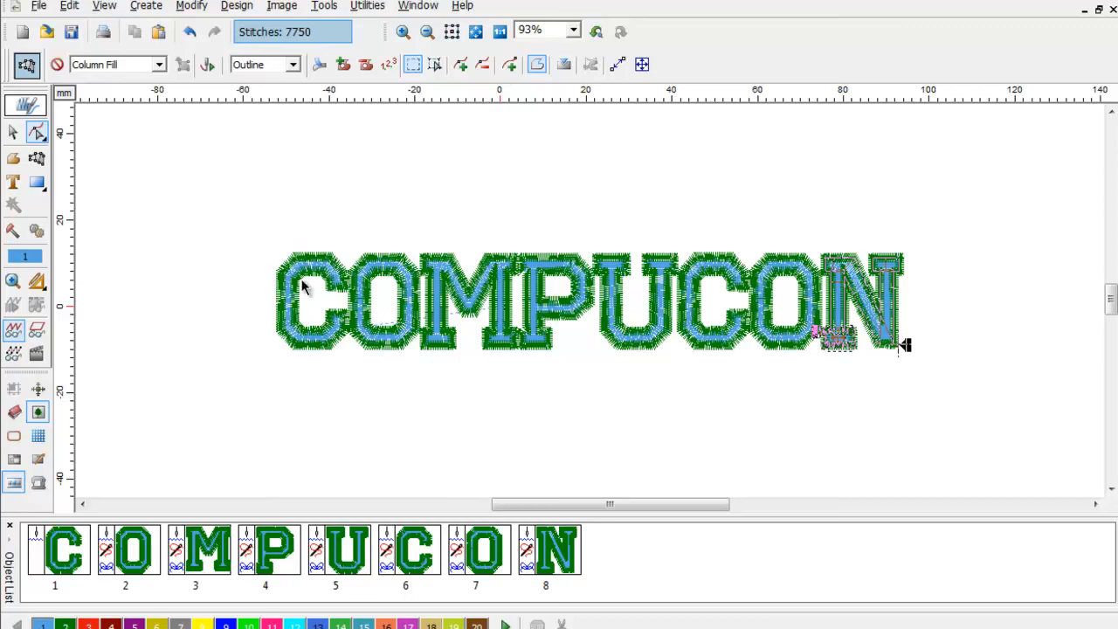
mouse_move(661, 289)
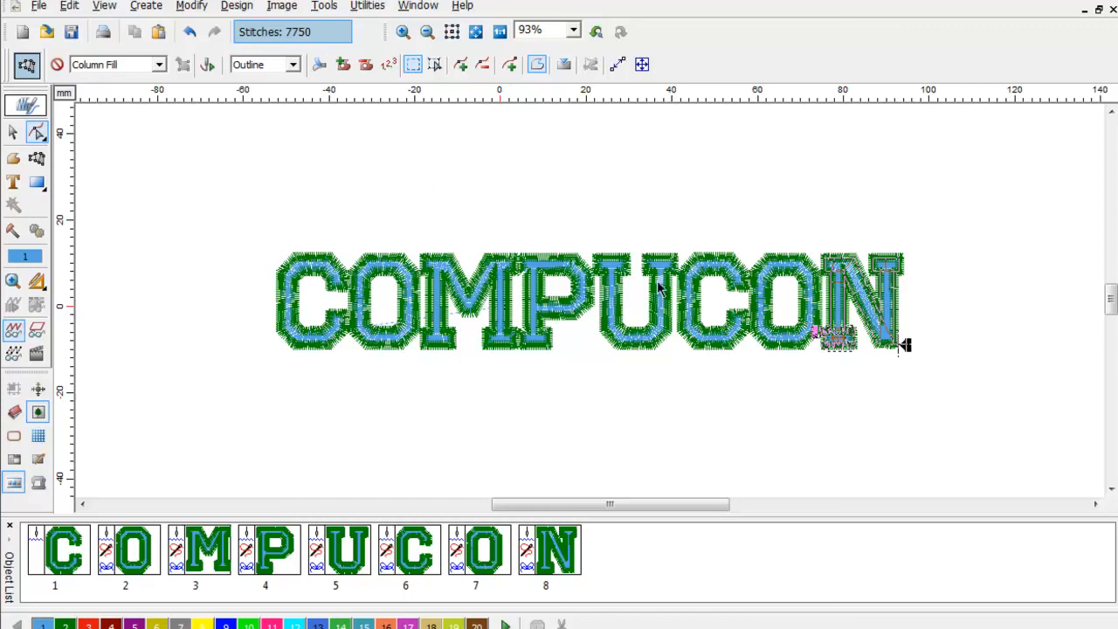
mouse_move(690, 306)
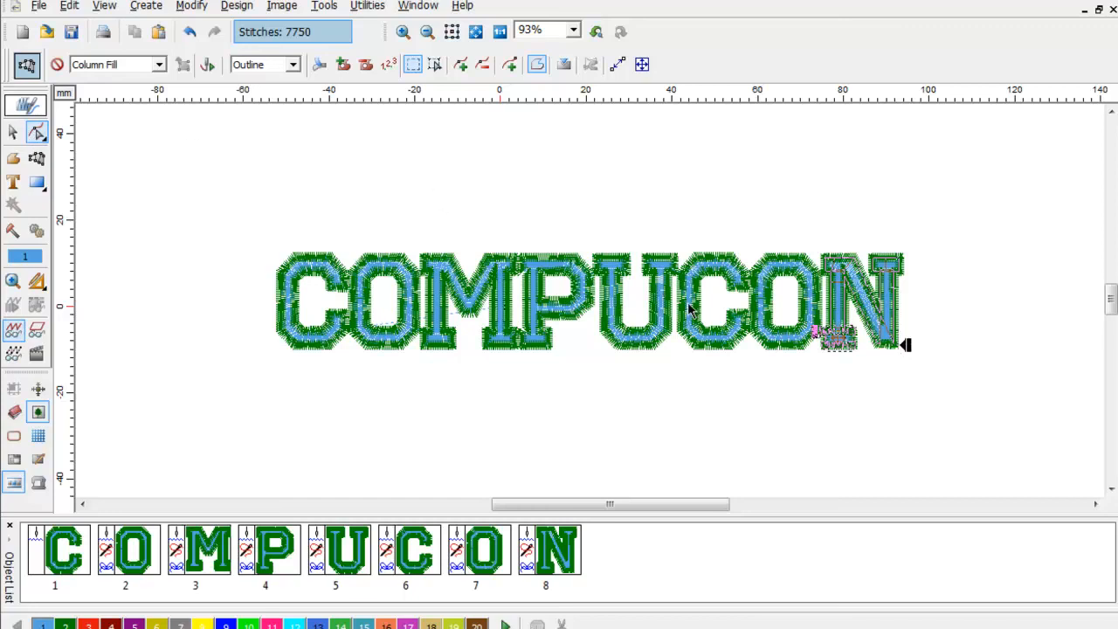
mouse_move(899, 343)
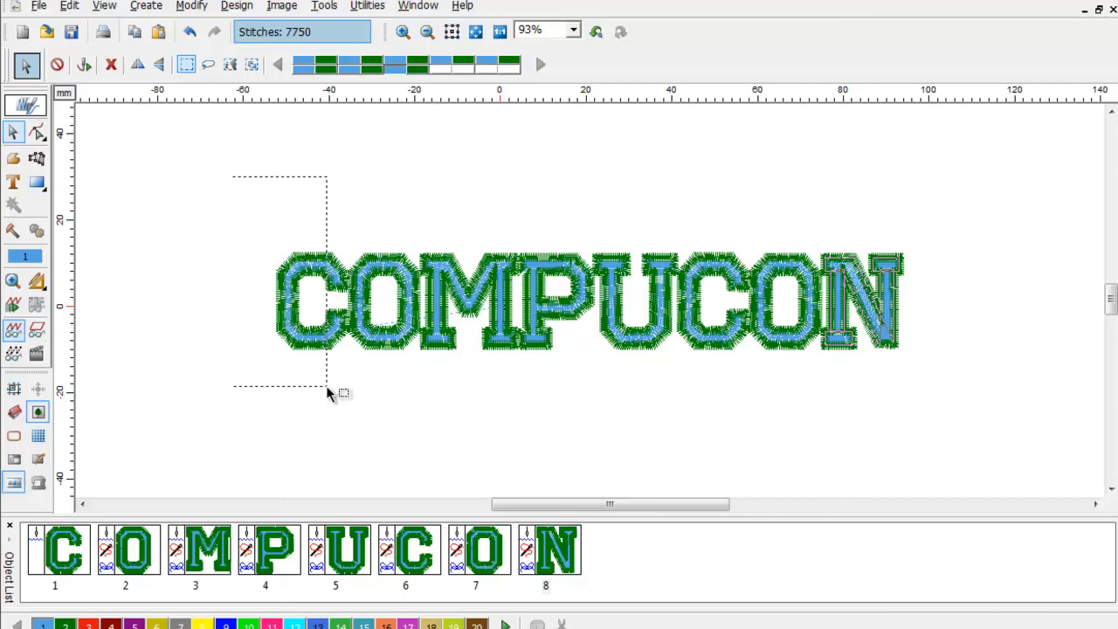
Merge the letters C, O, M and P into a single COMP block.
drag(330, 393, 587, 388)
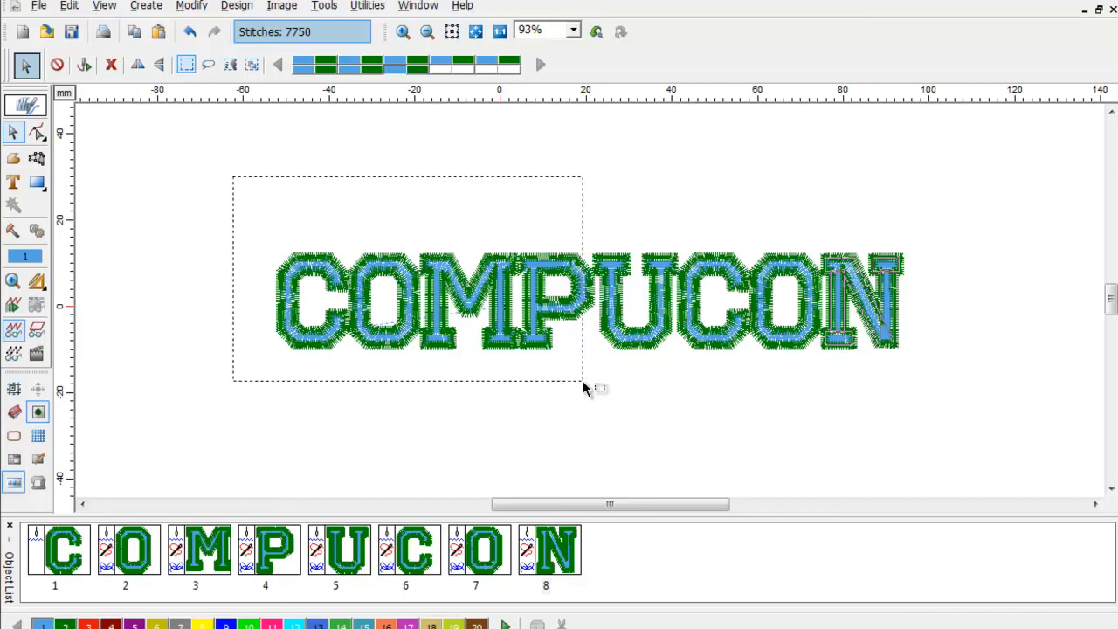
click(585, 388)
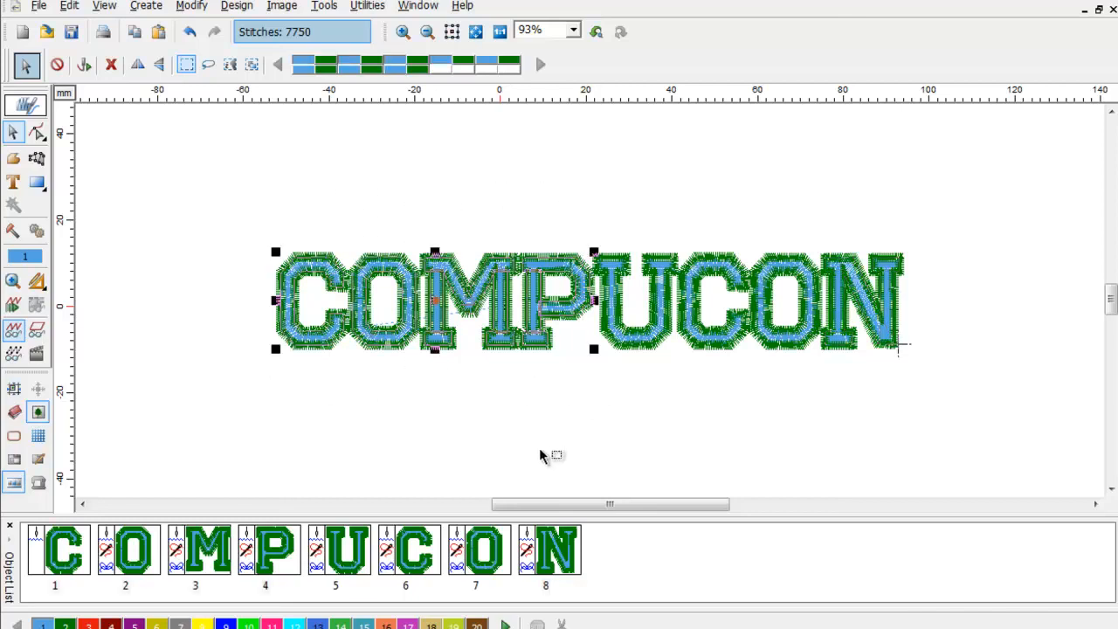
mouse_move(538, 290)
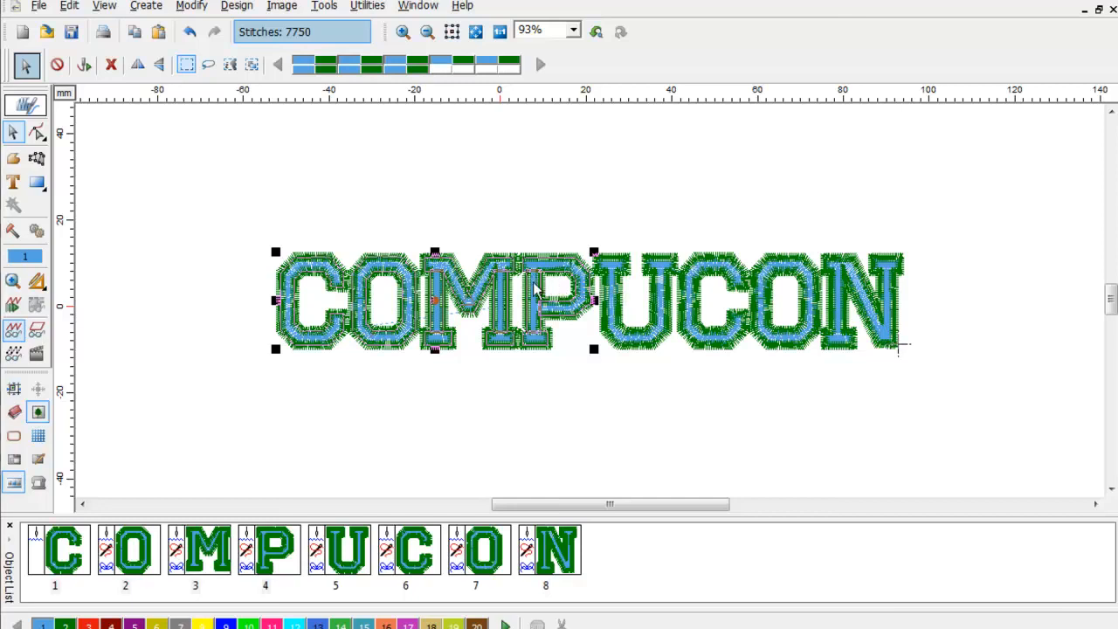
right_click(538, 288)
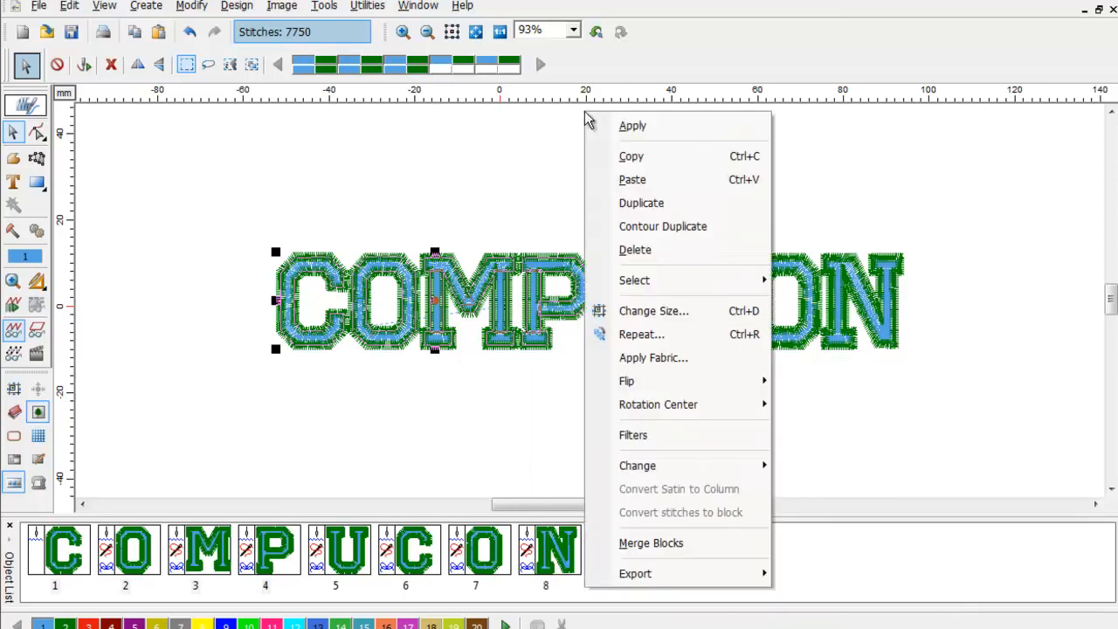
mouse_move(649, 541)
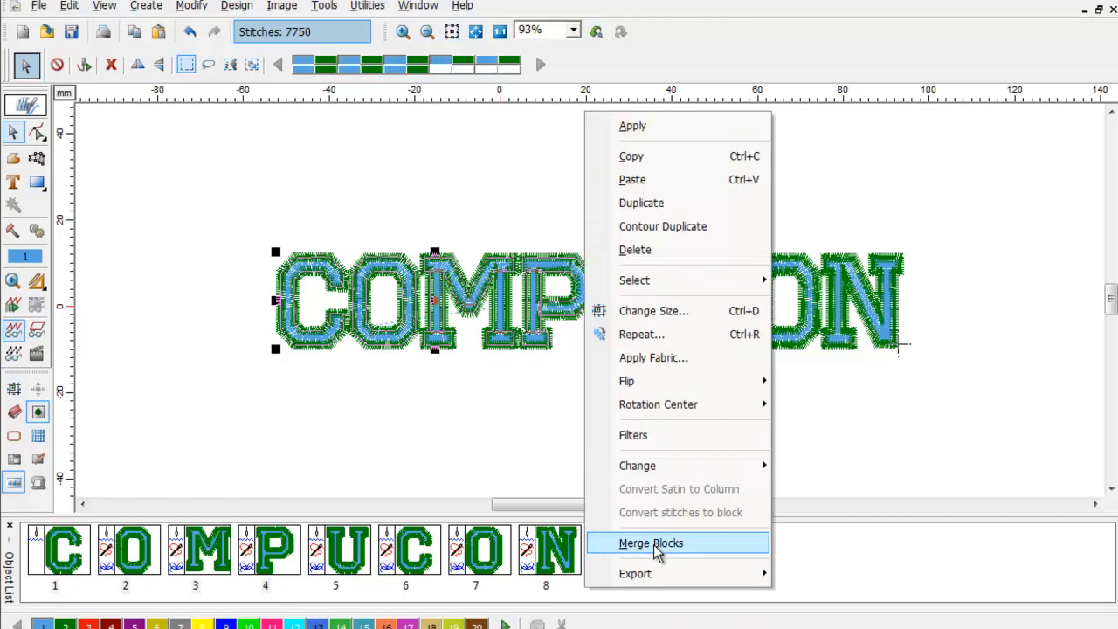
click(649, 541)
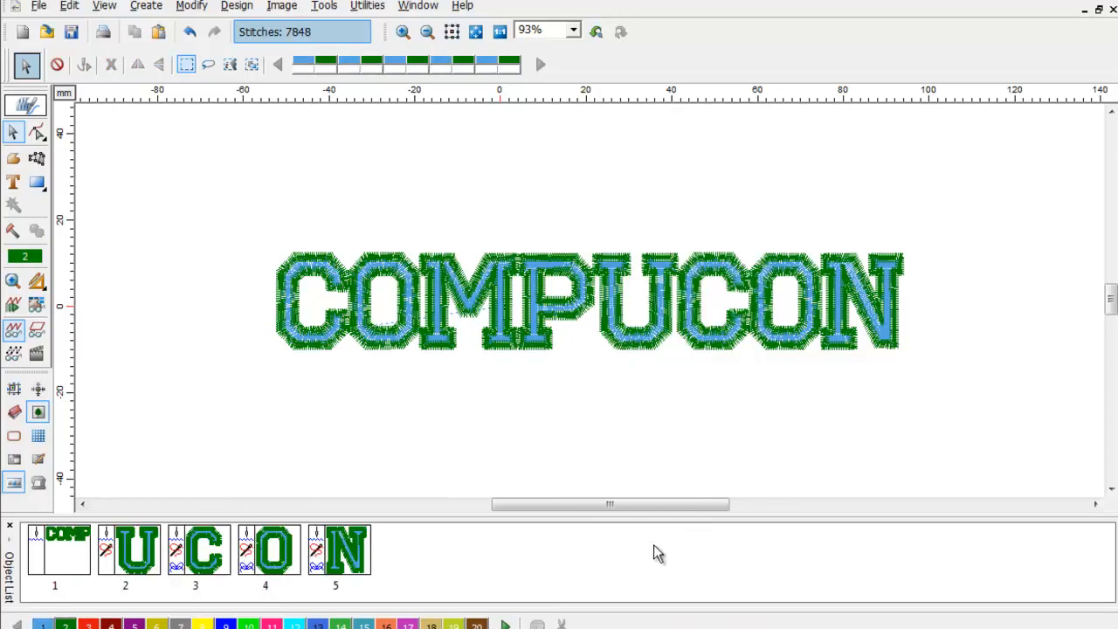
mouse_move(897, 343)
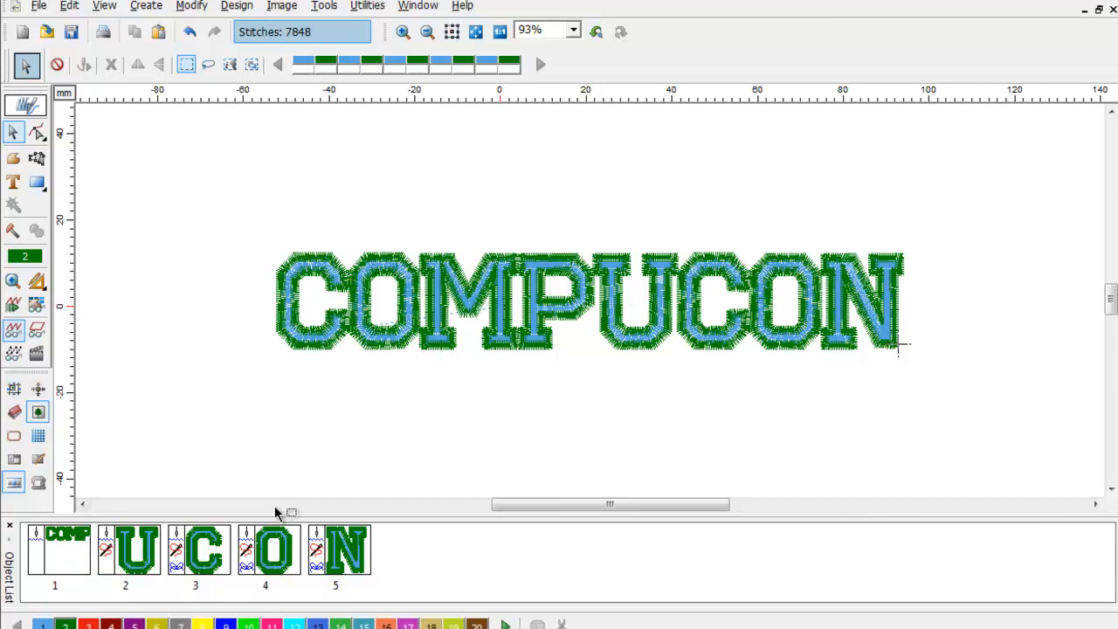
Merge U, C, O and N into a UCON block and replay the stitch-out.
drag(611, 206, 909, 362)
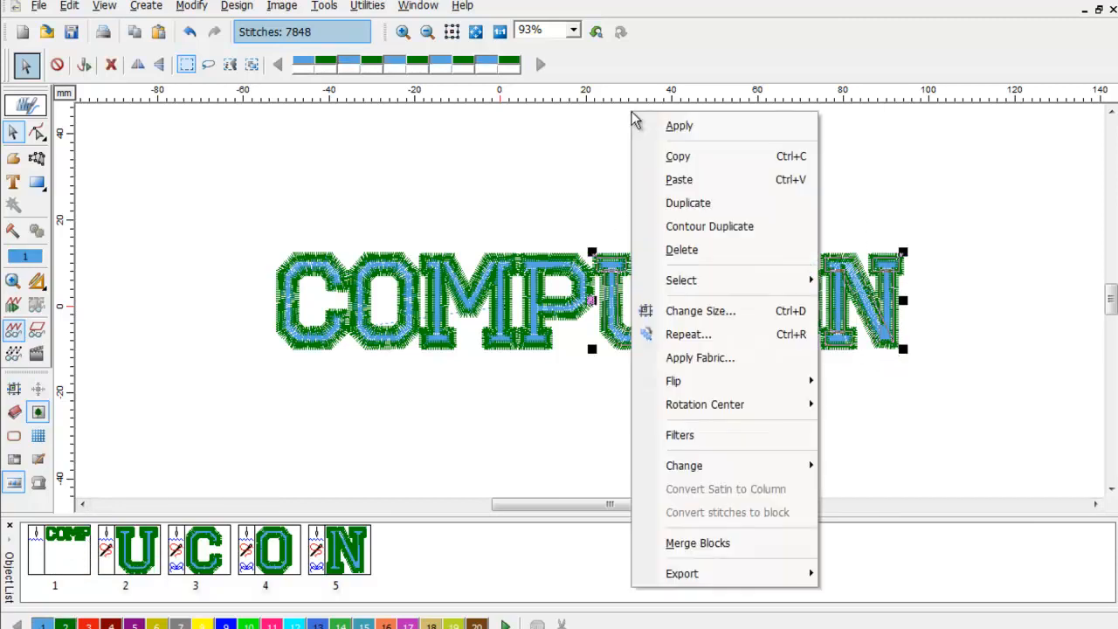
click(699, 542)
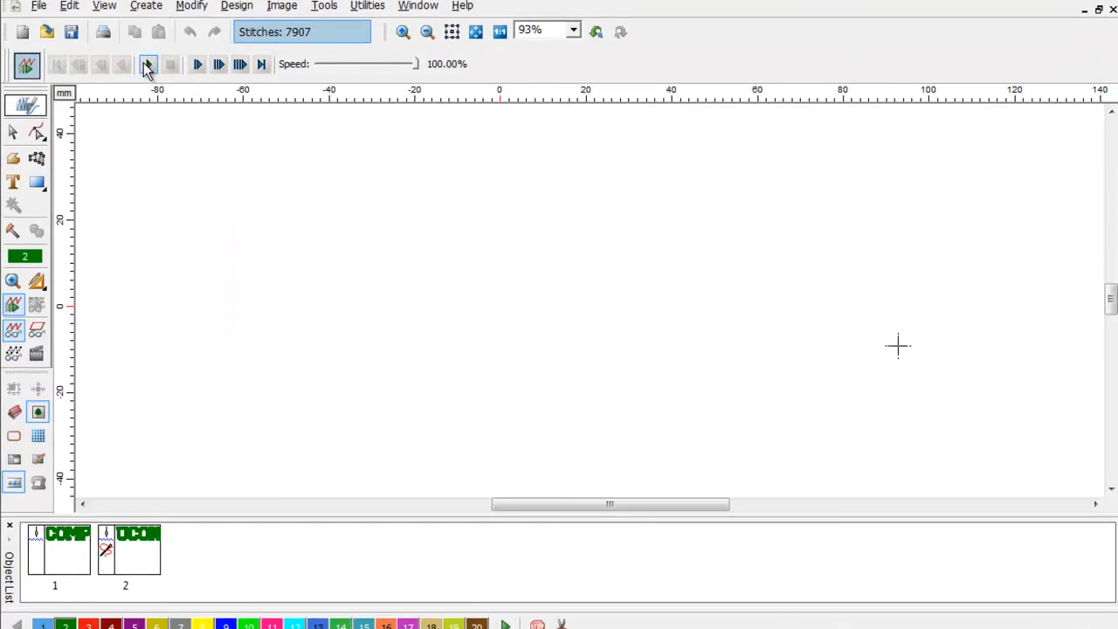
click(147, 63)
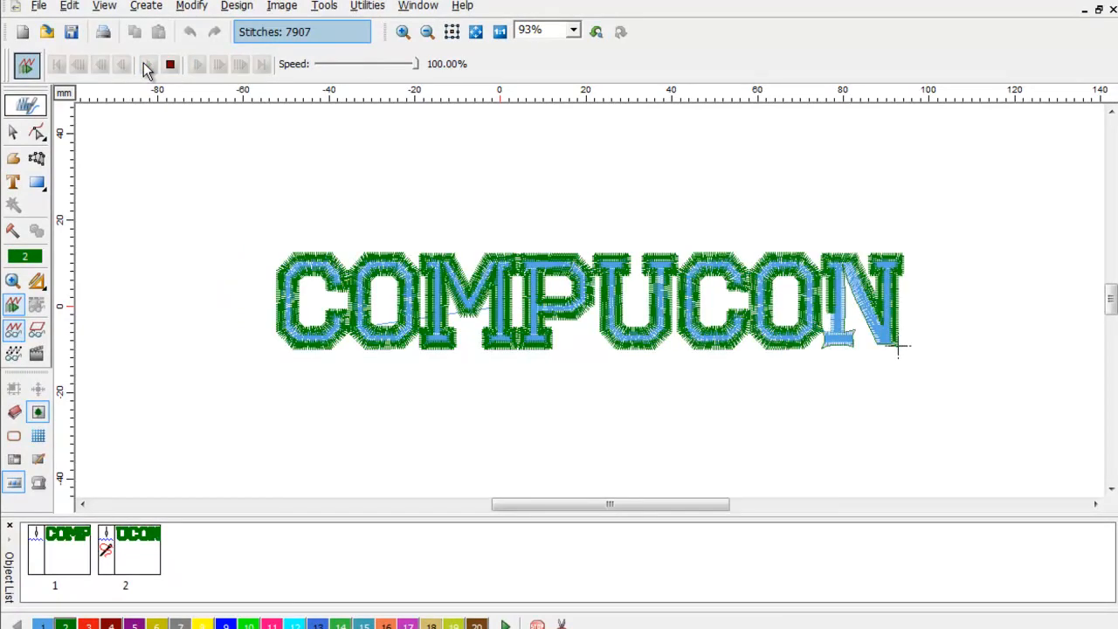